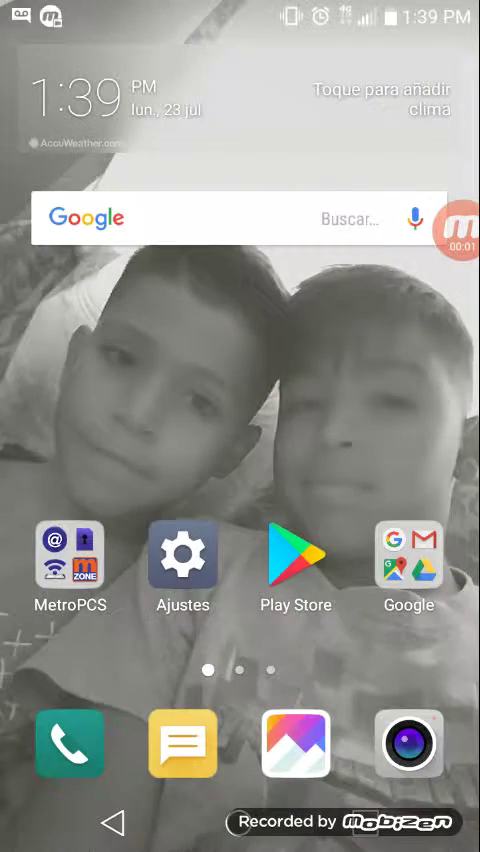
- Swipe left to the home page with Chrome, YouTube, Facebook and Automatic Tap
scroll("left", 3)
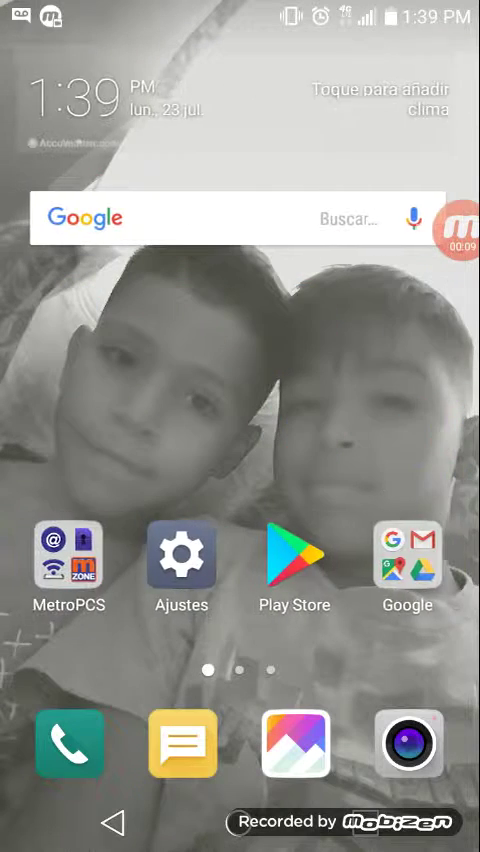
scroll("left", 3)
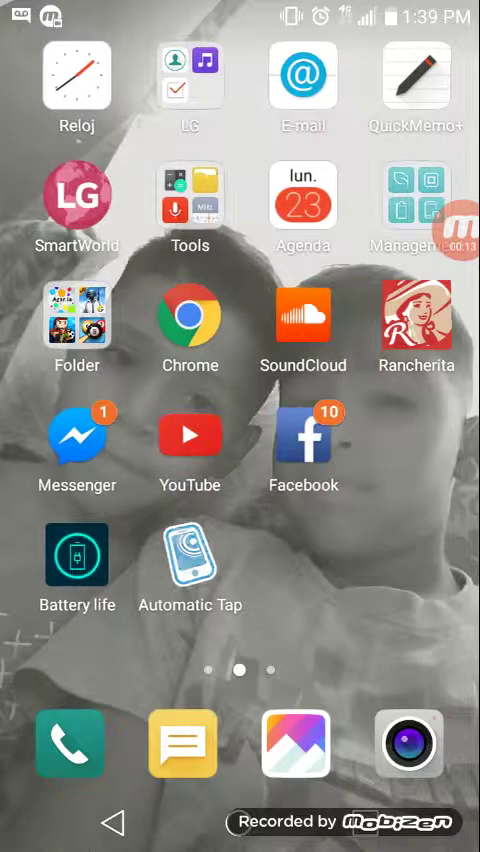
- Launch Automatic Tap and open its 'Apps to include' list
left_click(189, 550)
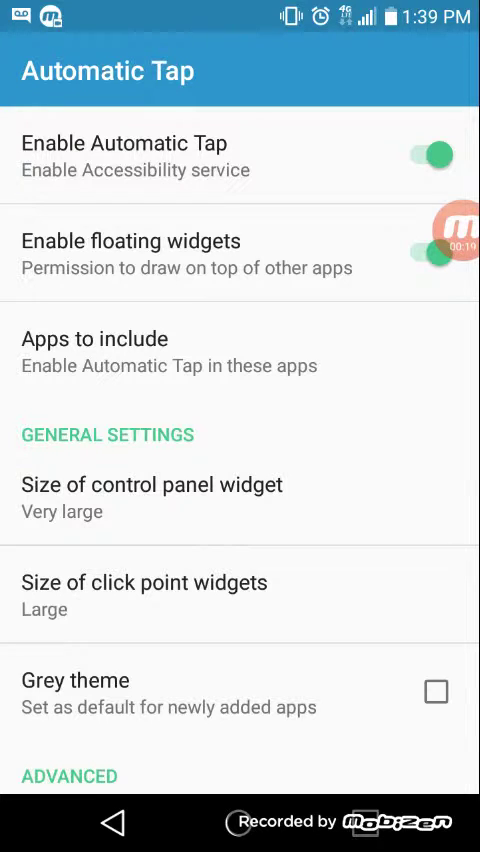
left_click(90, 338)
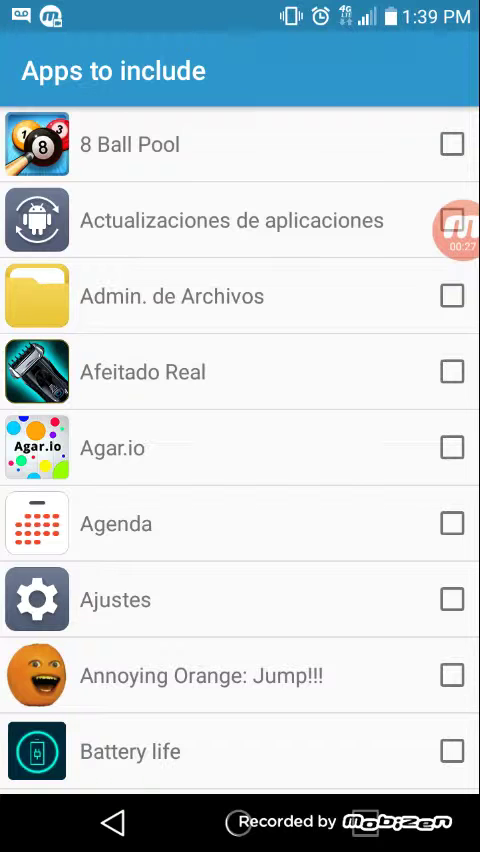
- Check Agar.io in the include list and set the control panel widget size to Very large
left_click(448, 442)
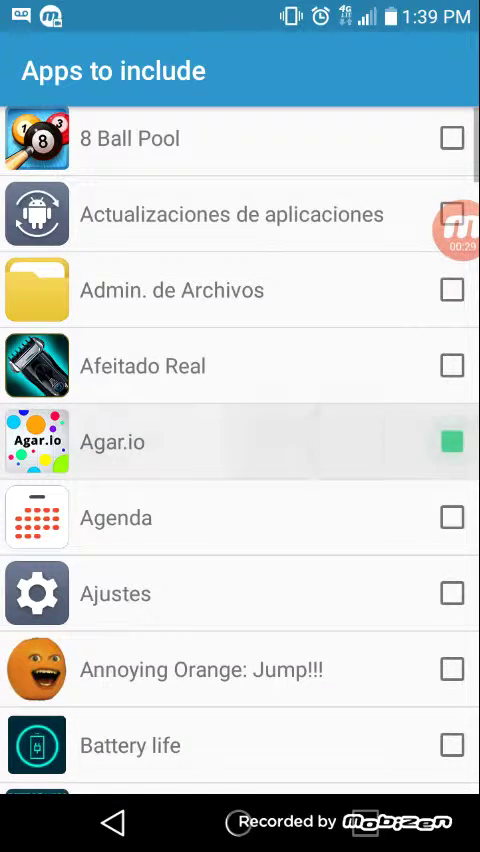
scroll("down", 3)
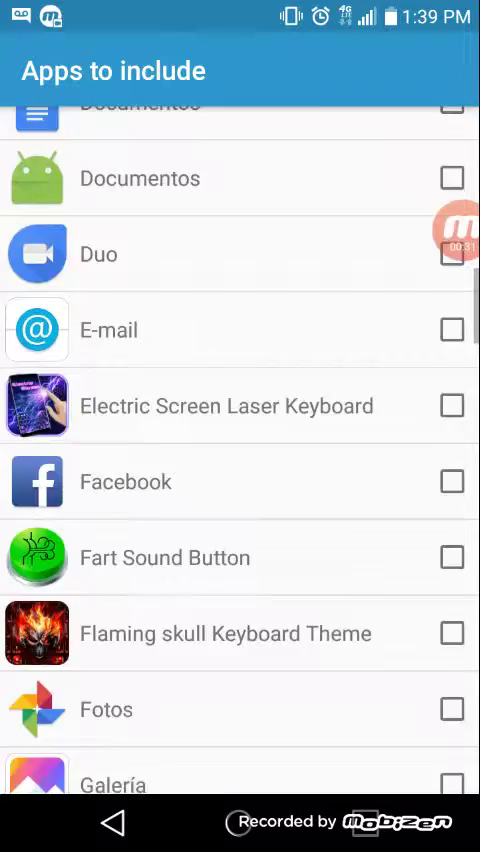
scroll("down", 3)
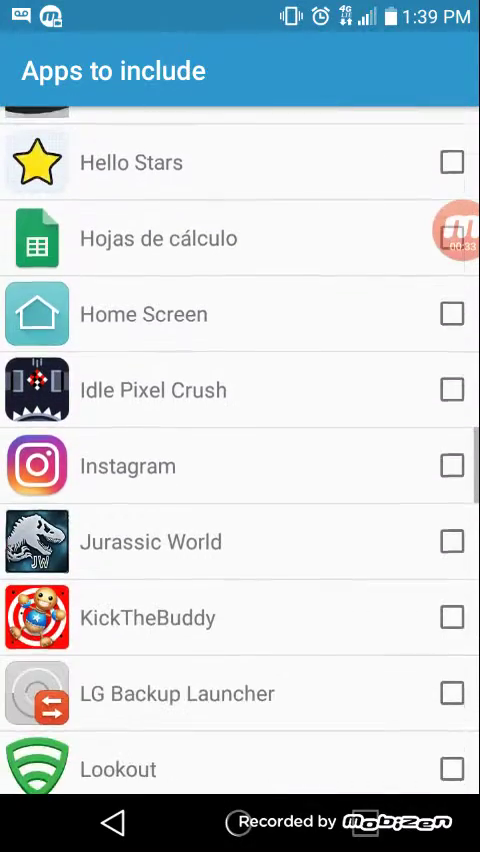
scroll("down", 3)
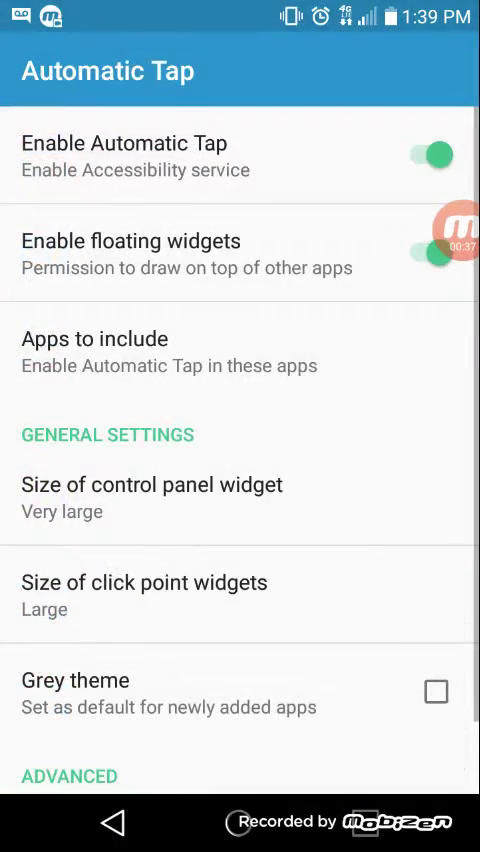
left_click(152, 497)
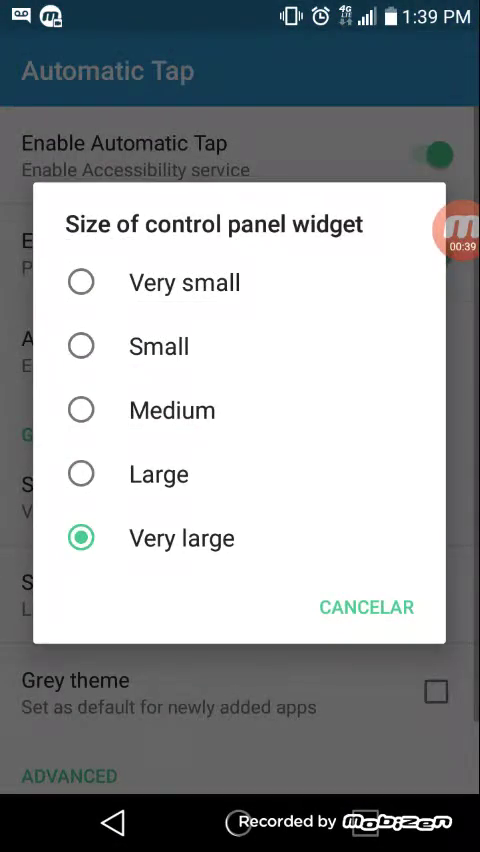
left_click(181, 537)
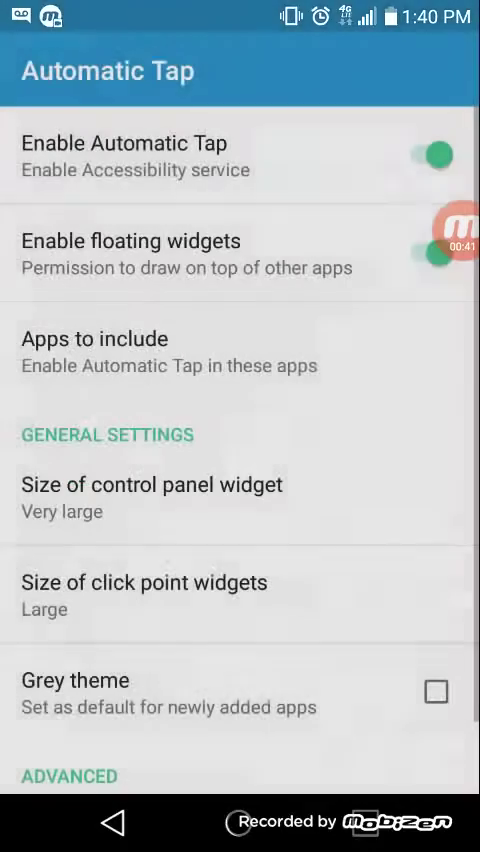